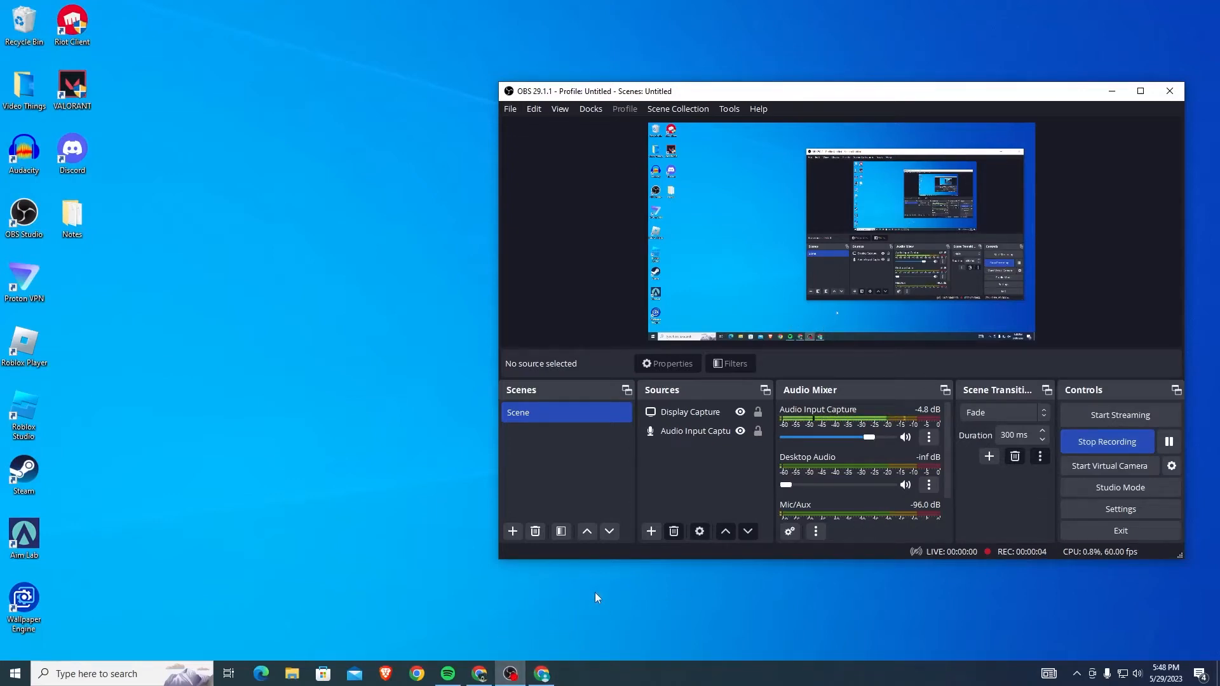
mouse_move(590, 595)
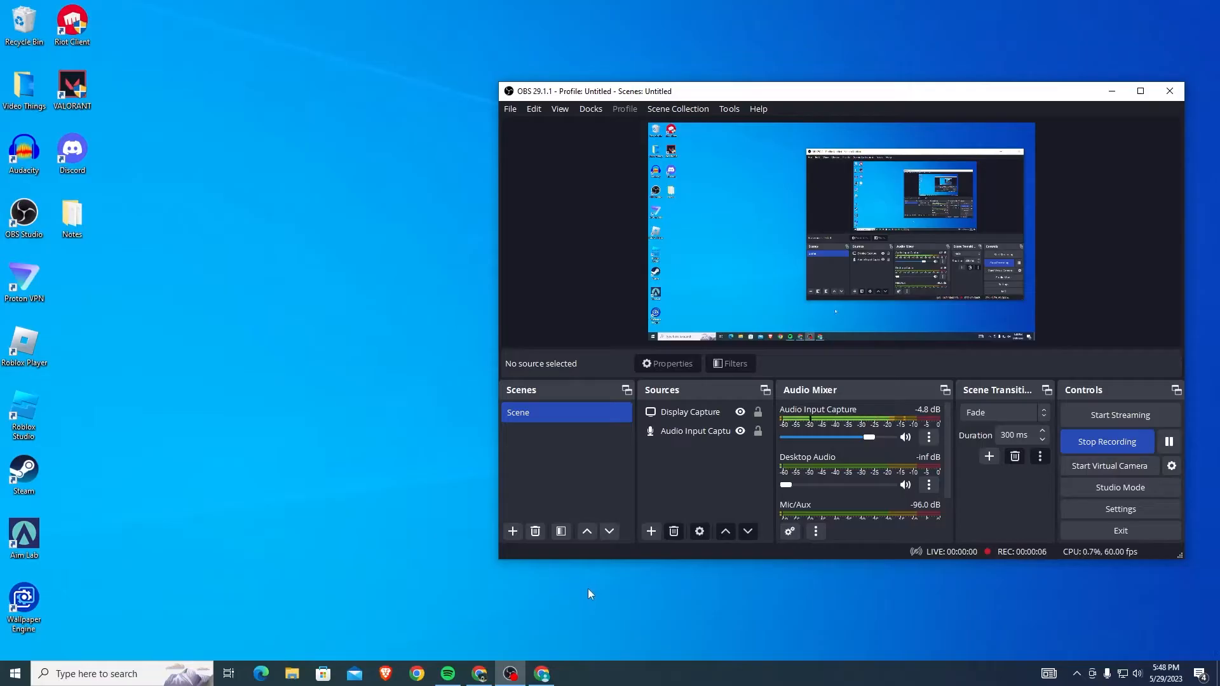
mouse_move(506, 622)
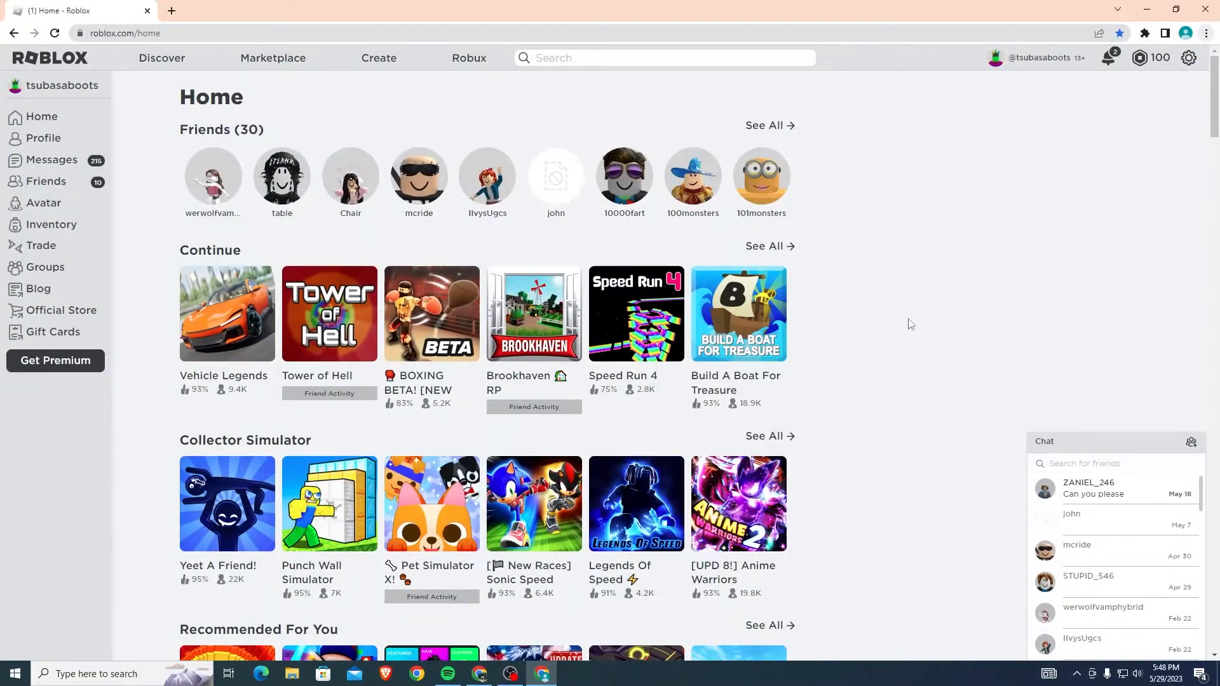
mouse_move(153, 355)
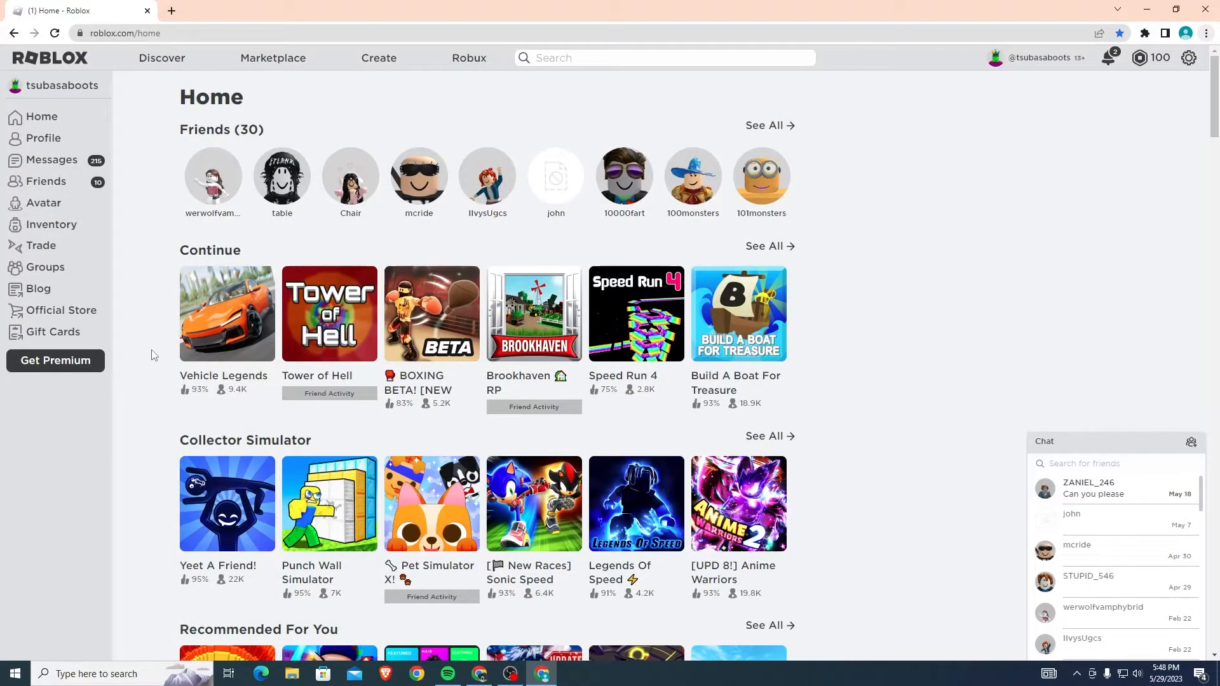
Navigate to the Vehicle Legends game page from the Continue row
click(227, 314)
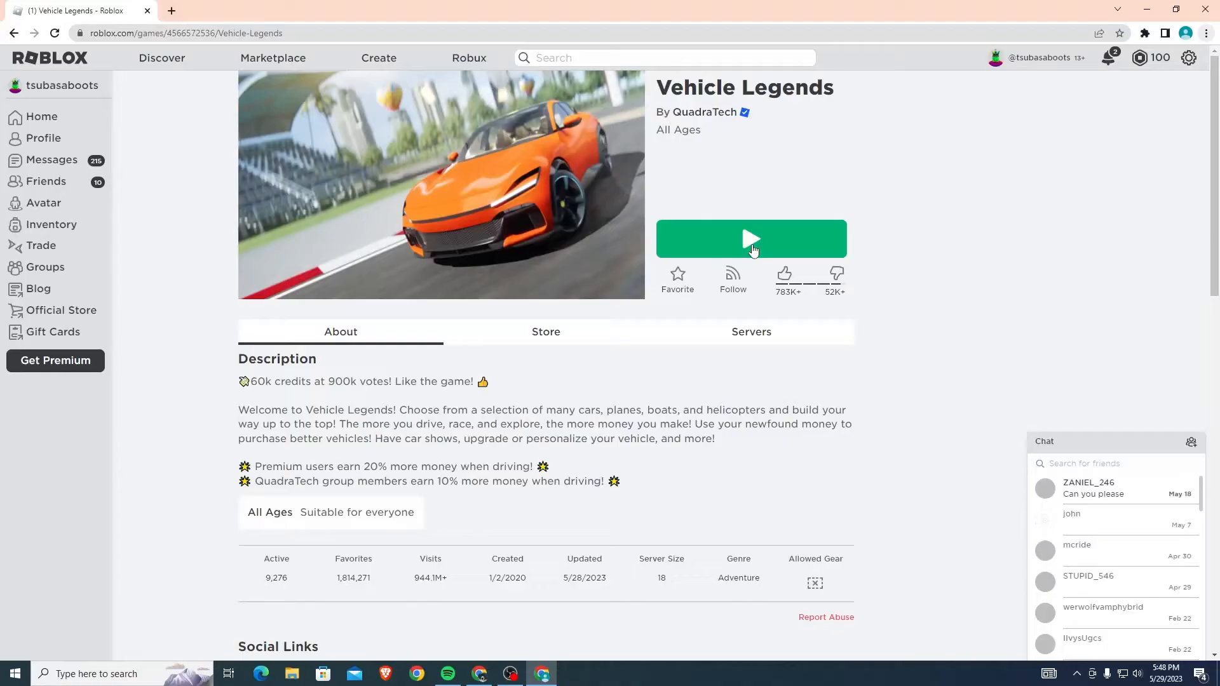
Start Vehicle Legends with the green Play button and let it load
click(751, 239)
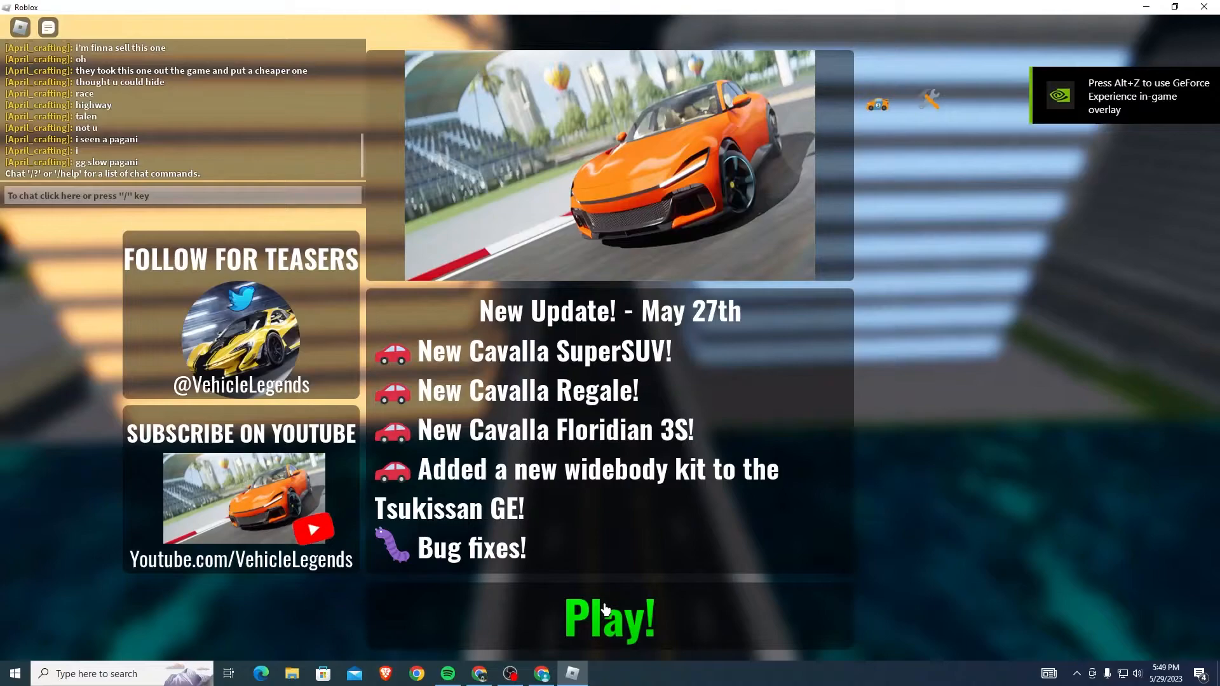
Dismiss the update screen and view the Settings section of the in-game menu
click(608, 620)
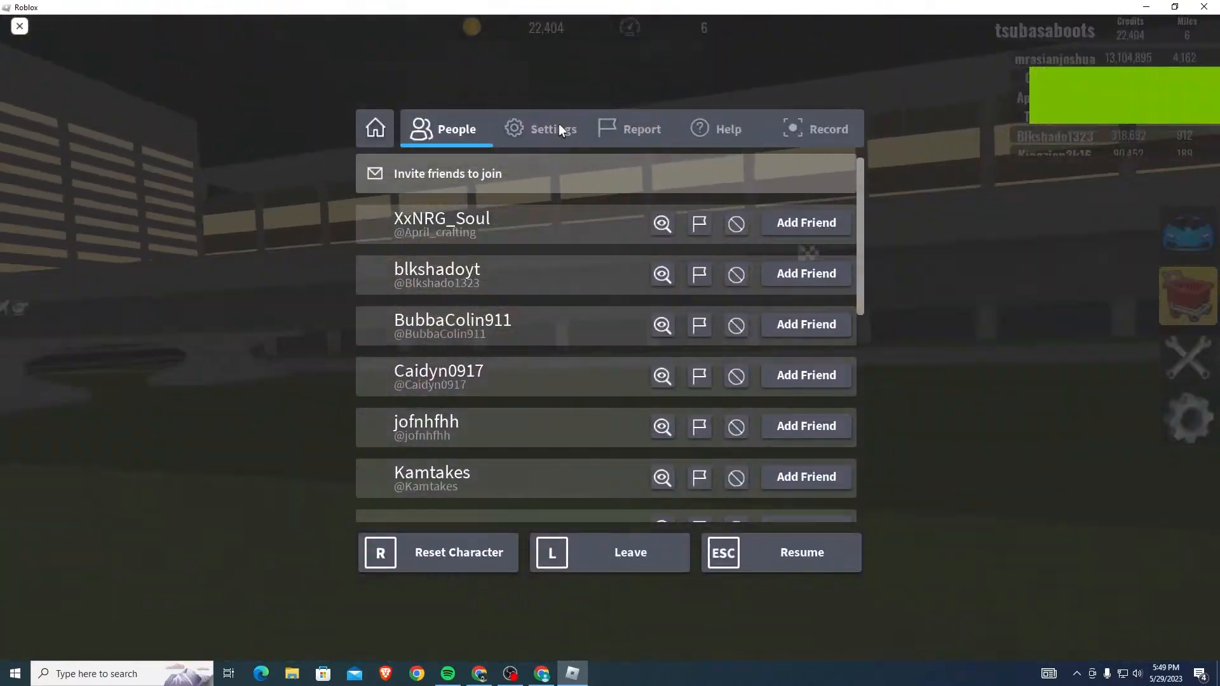
click(552, 129)
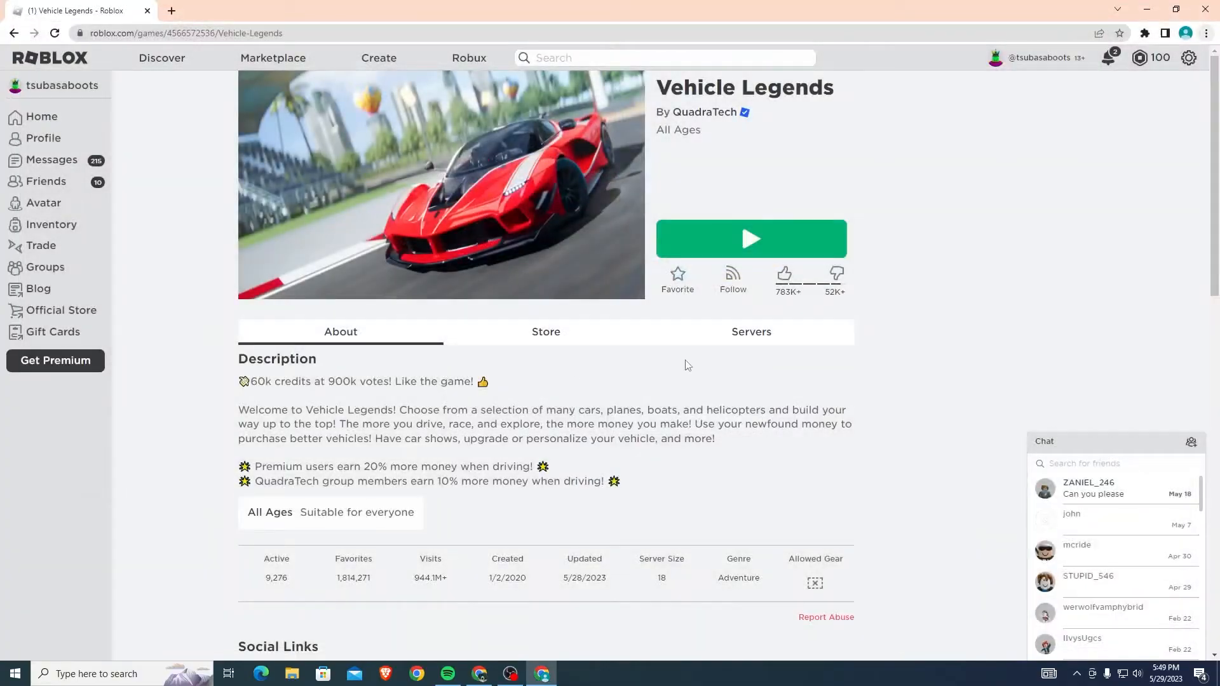
Return to Home, launch Tower of Hell and confirm the Open Roblox browser prompt
click(40, 115)
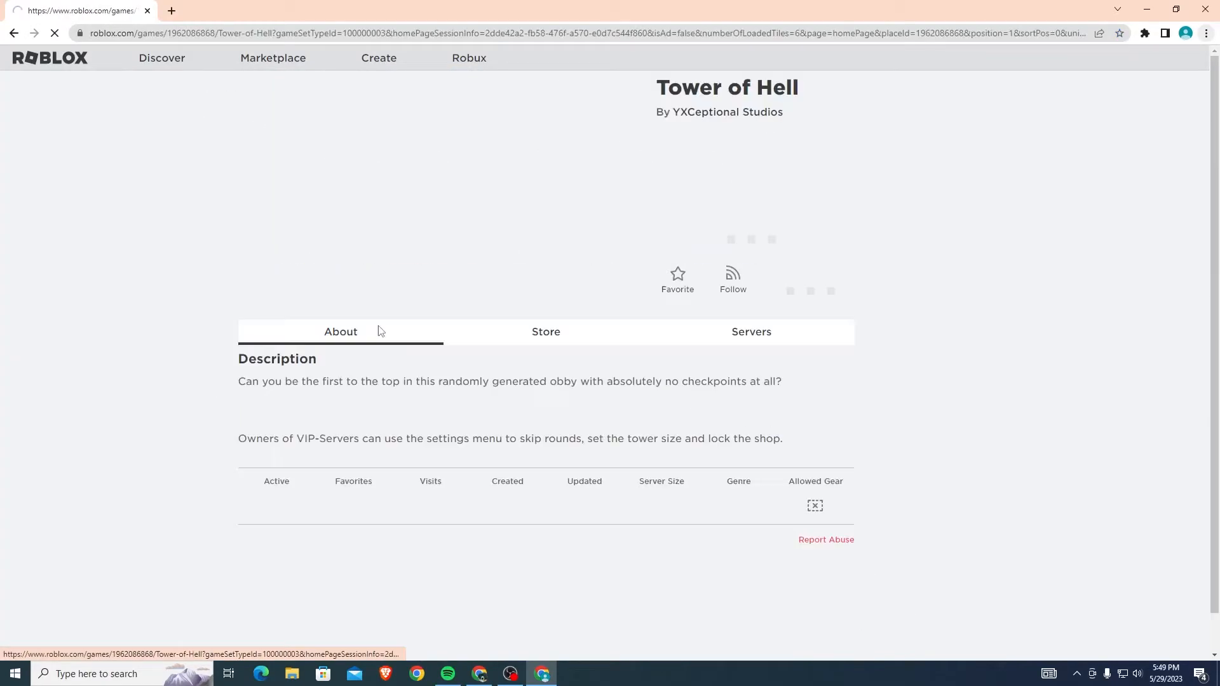
click(751, 239)
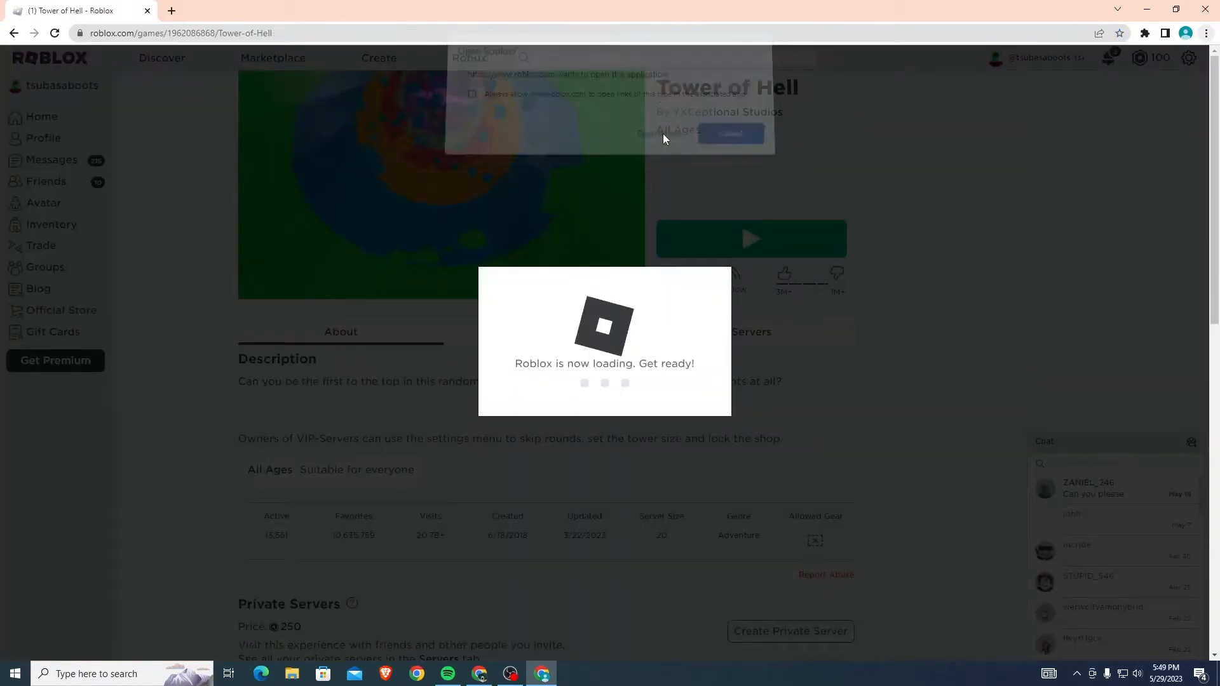
click(731, 134)
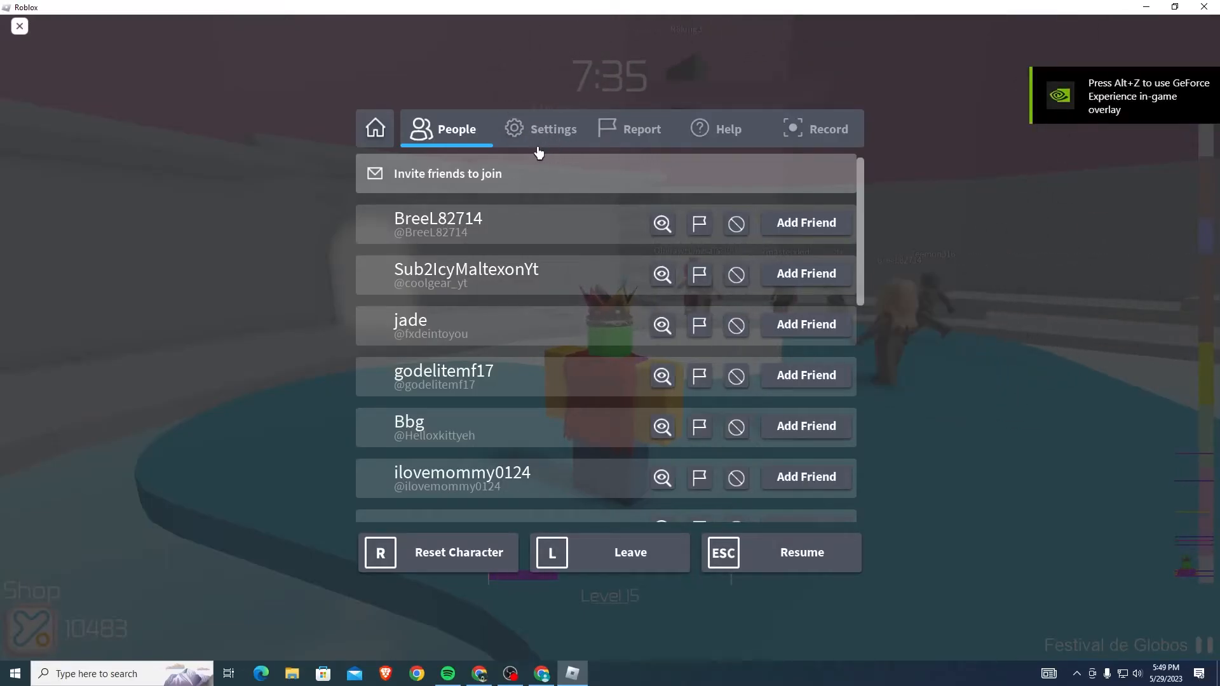
Show Tower of Hell's Settings list with Shift Lock Switch set to On
click(553, 129)
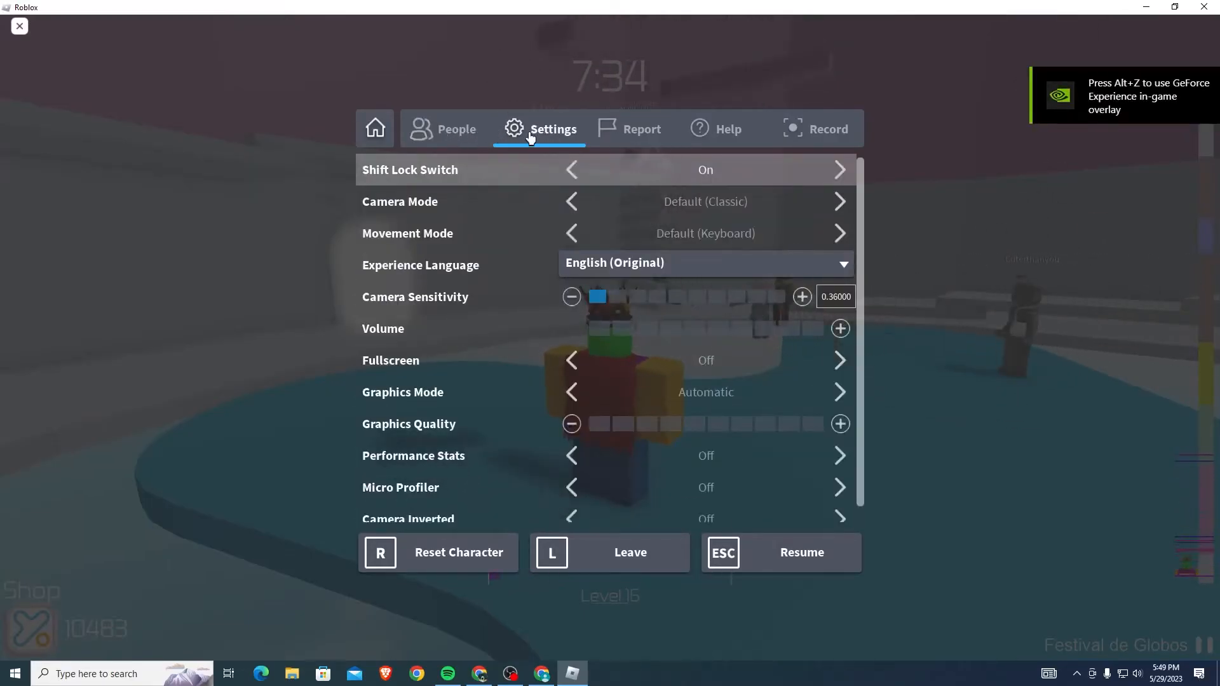